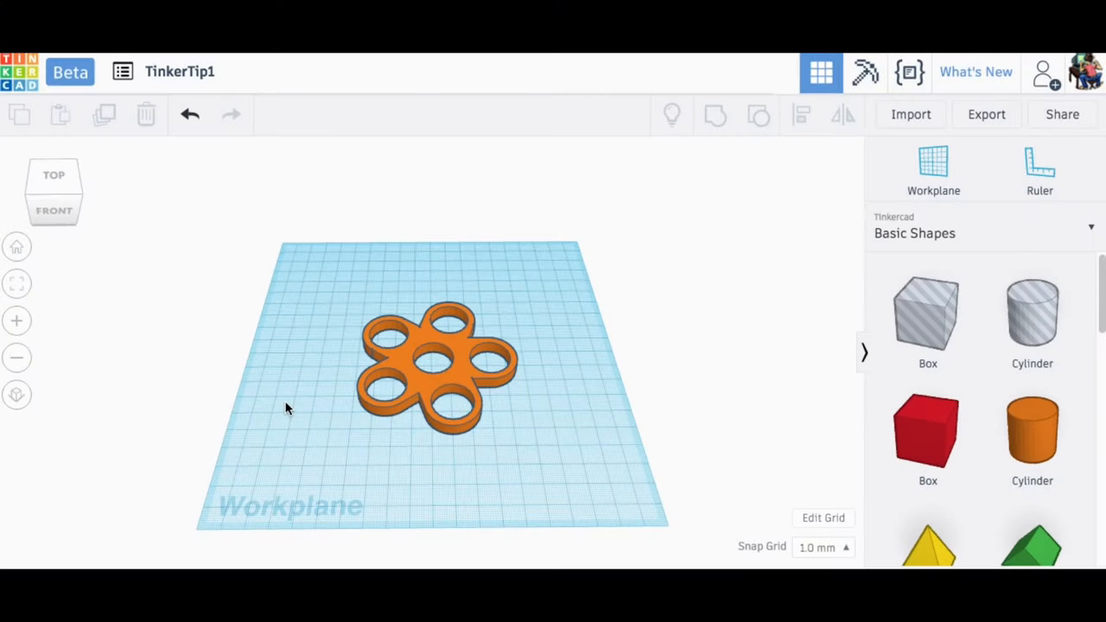
pyautogui.moveTo(329, 442)
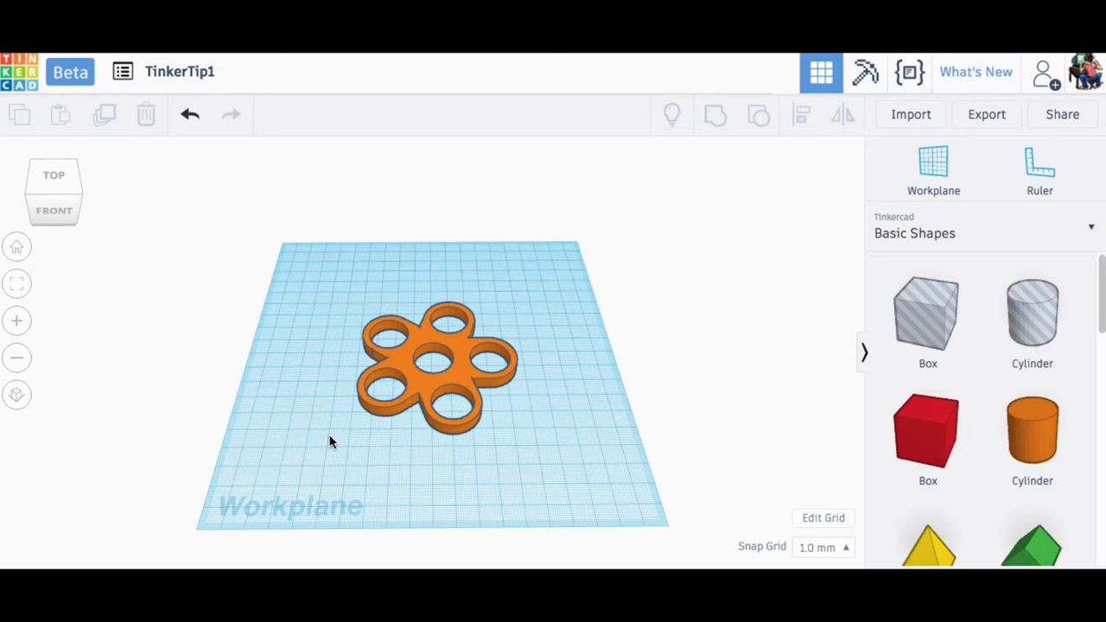
# - Pan to open workplane beside the spinner frame and set the ruler origin there
pyautogui.click(419, 386)
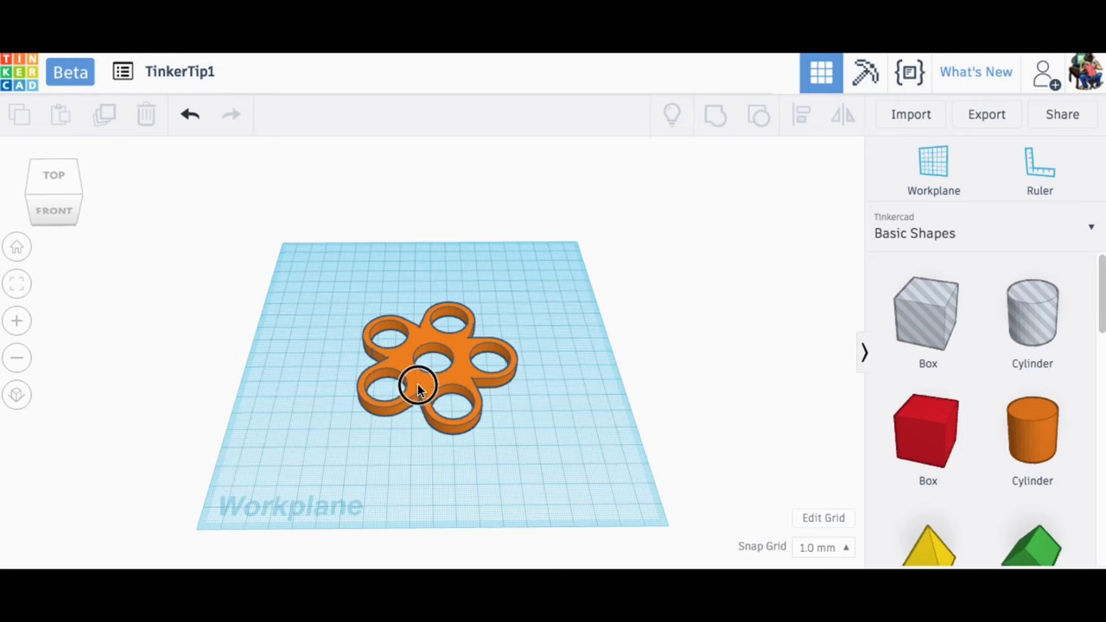
pyautogui.click(419, 386)
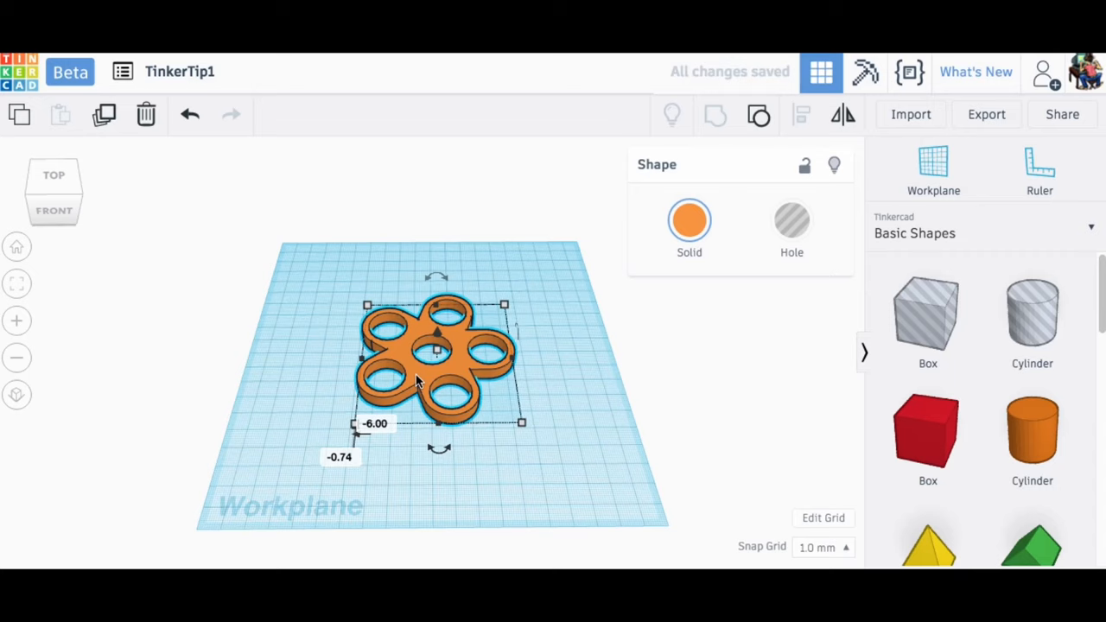
pyautogui.click(491, 439)
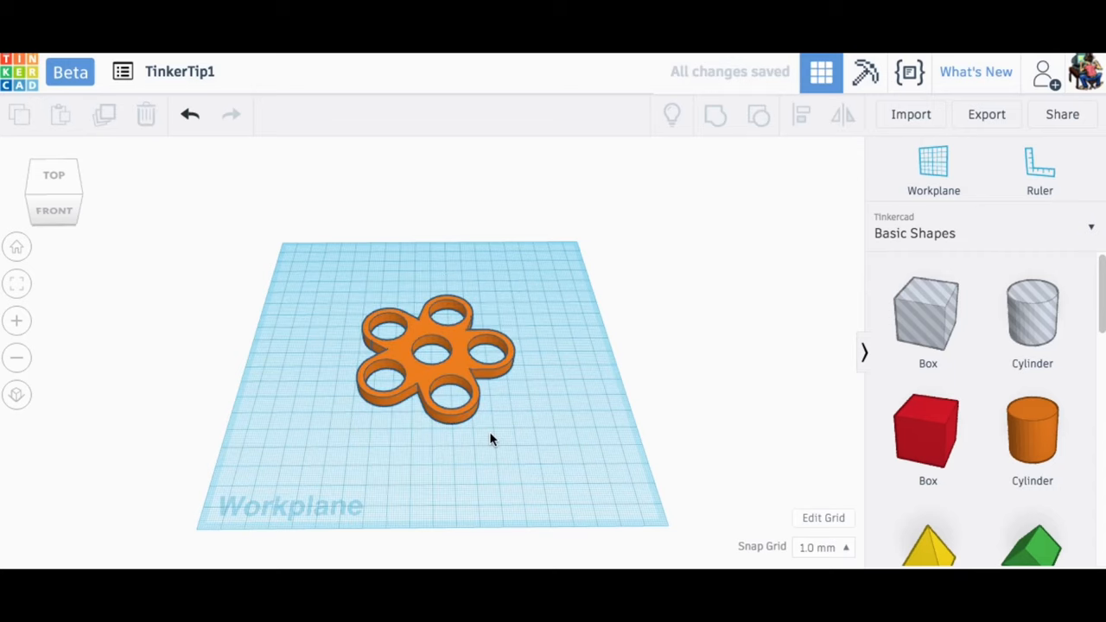
pyautogui.moveTo(406, 363)
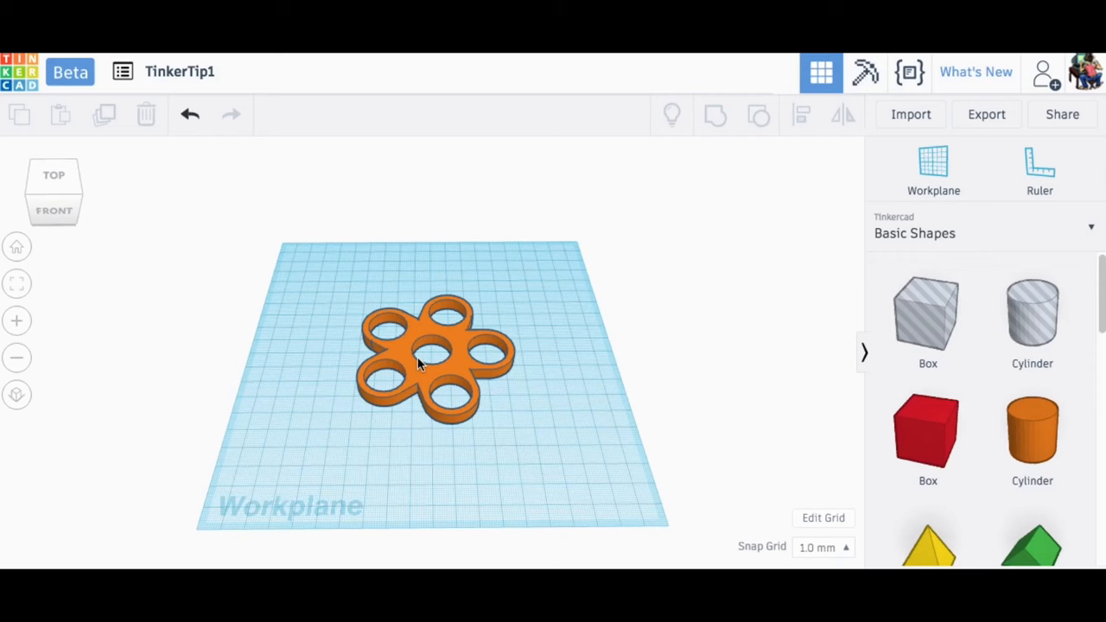
pyautogui.moveTo(437, 363); pyautogui.dragTo(151, 363)
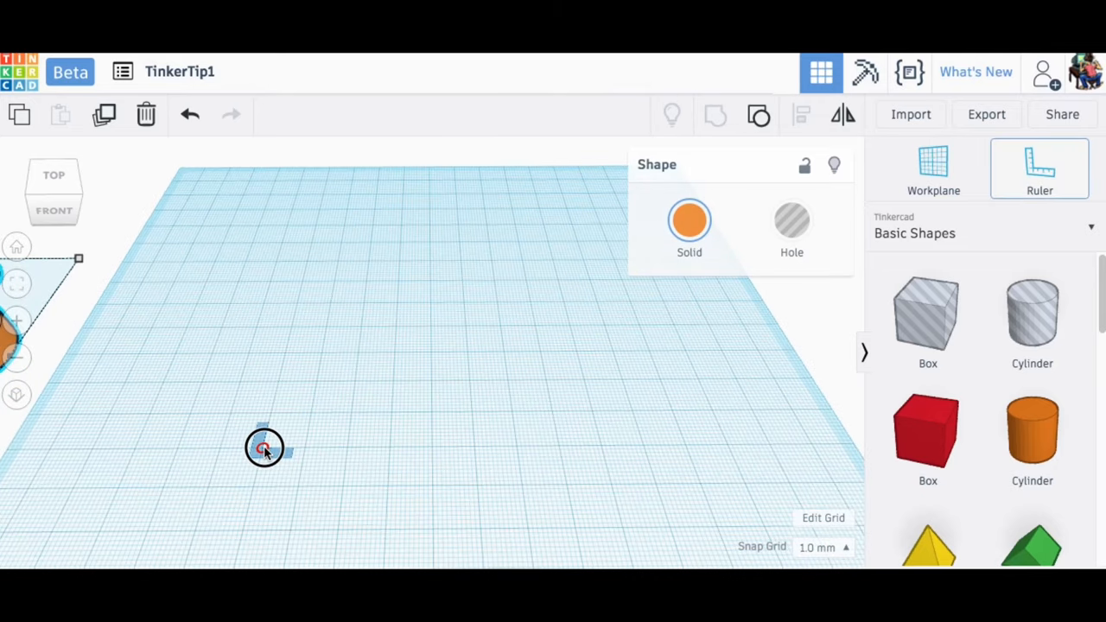
pyautogui.click(263, 447)
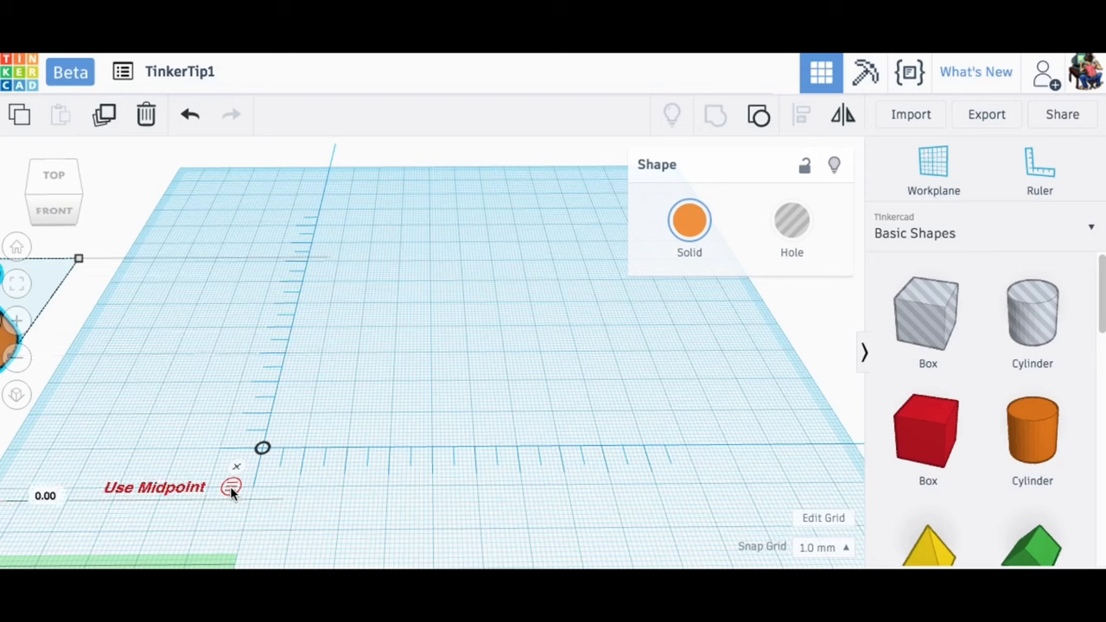
pyautogui.moveTo(302, 536)
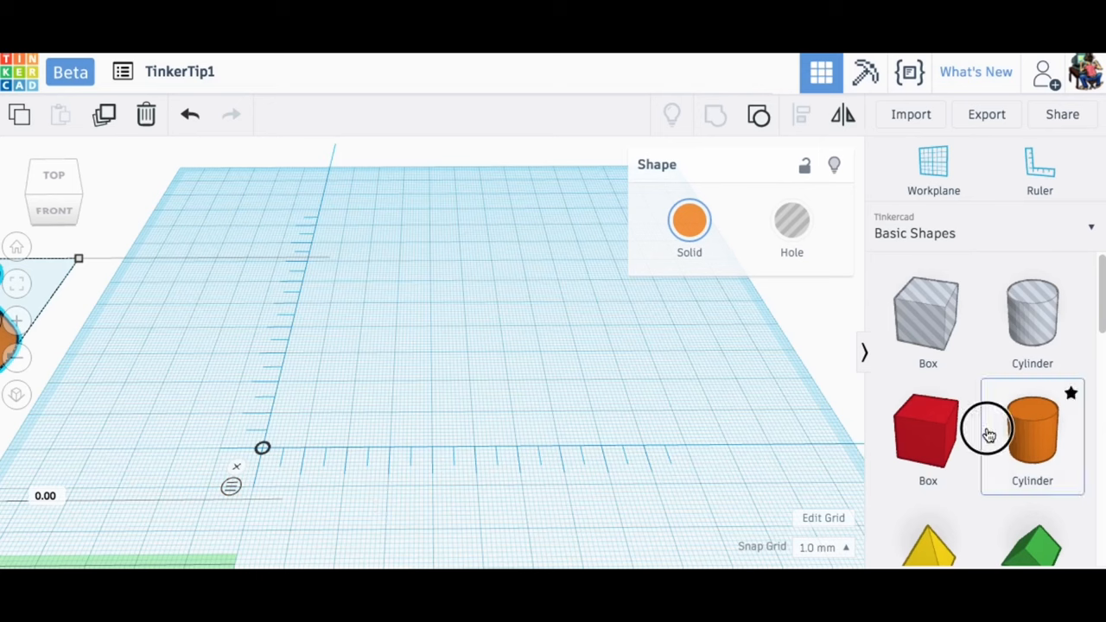
# - Drop an orange cylinder near the ruler origin and size it to 28 × 28 × 7 mm
pyautogui.click(1032, 432)
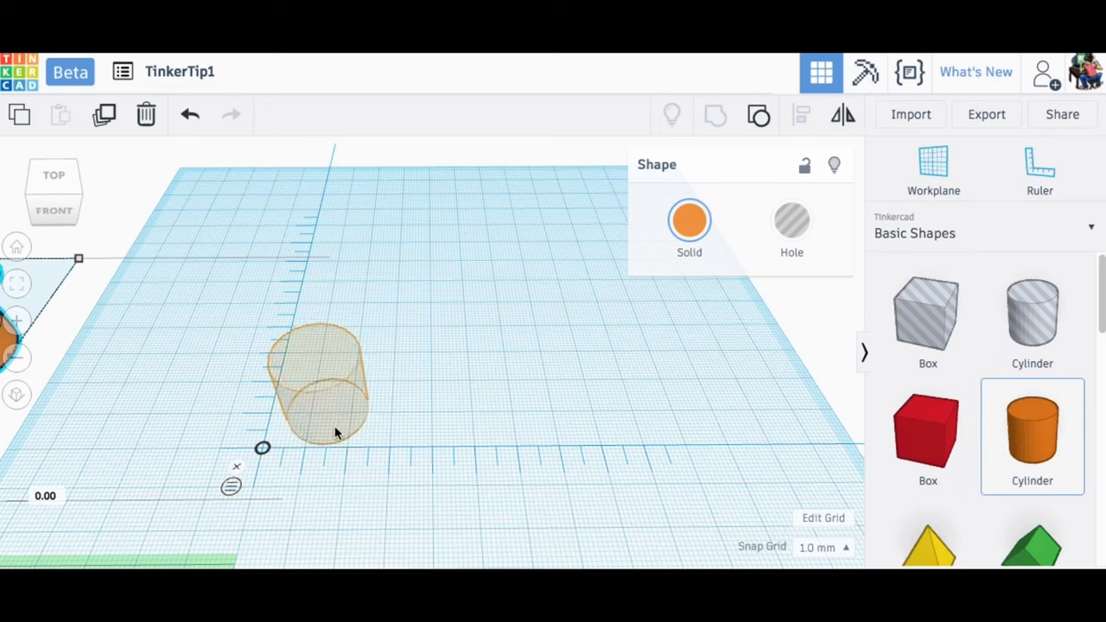
pyautogui.click(320, 380)
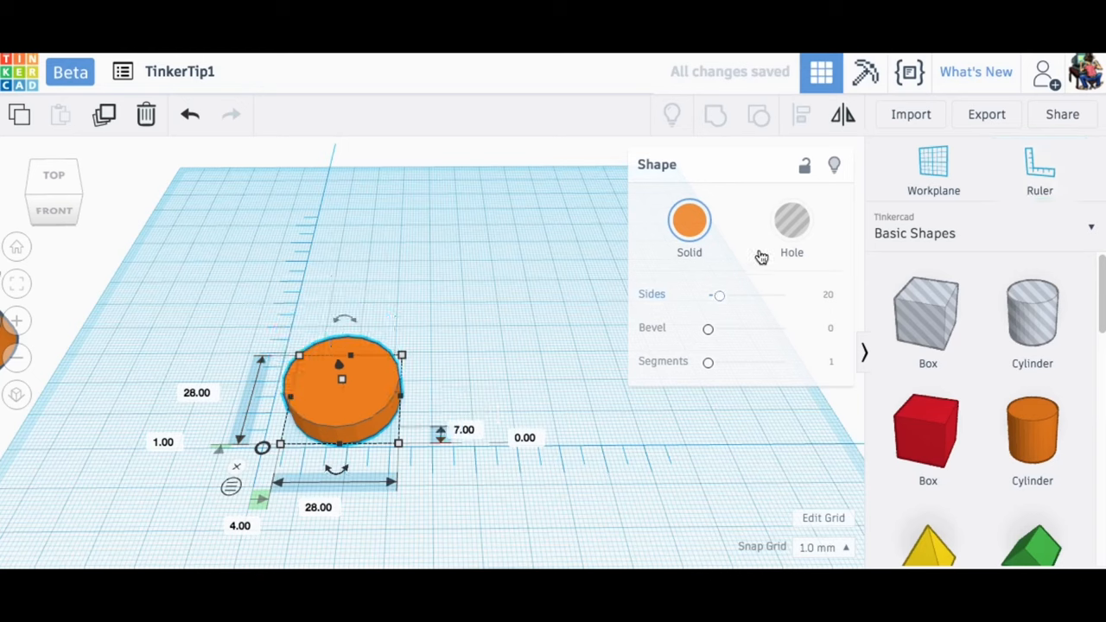
pyautogui.moveTo(720, 296); pyautogui.dragTo(785, 295)
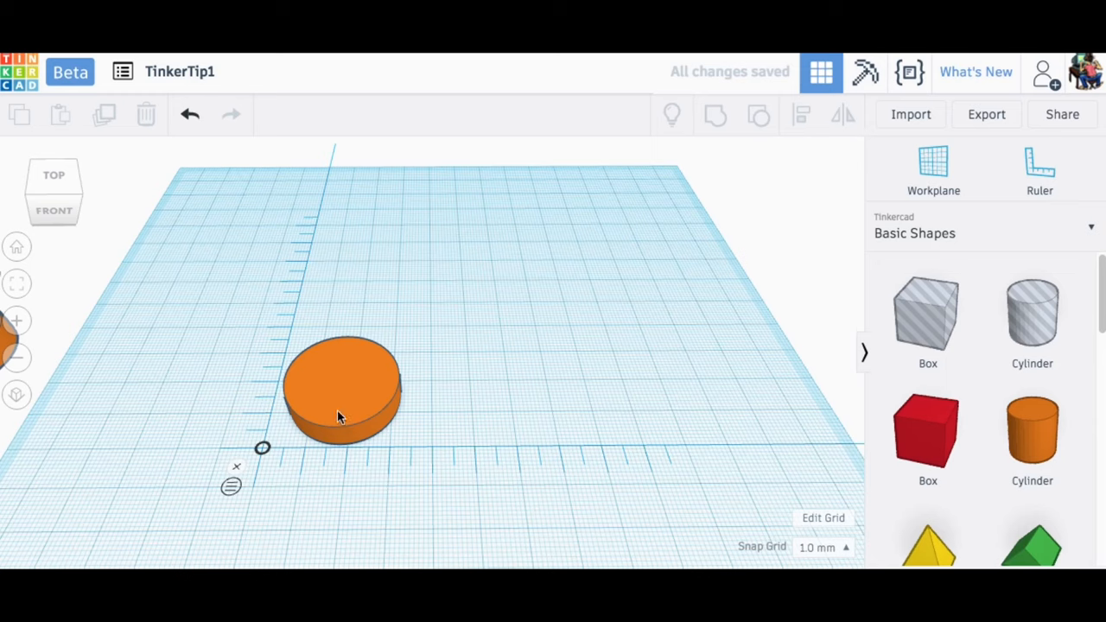
pyautogui.moveTo(231, 486)
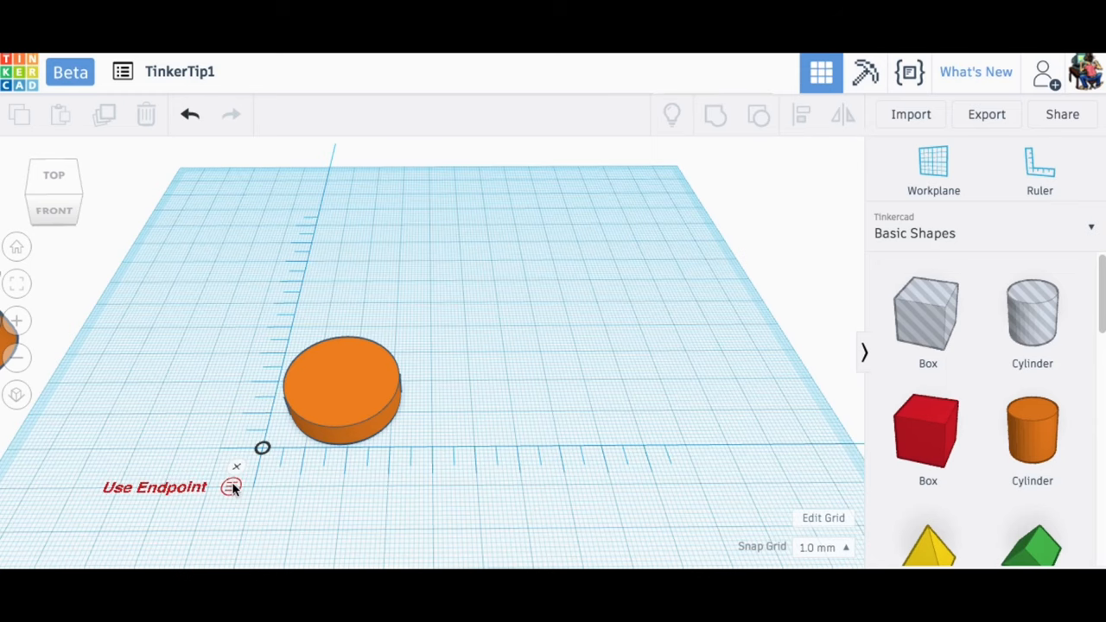
# - Turn on the ruler's Use Midpoint option
pyautogui.click(342, 389)
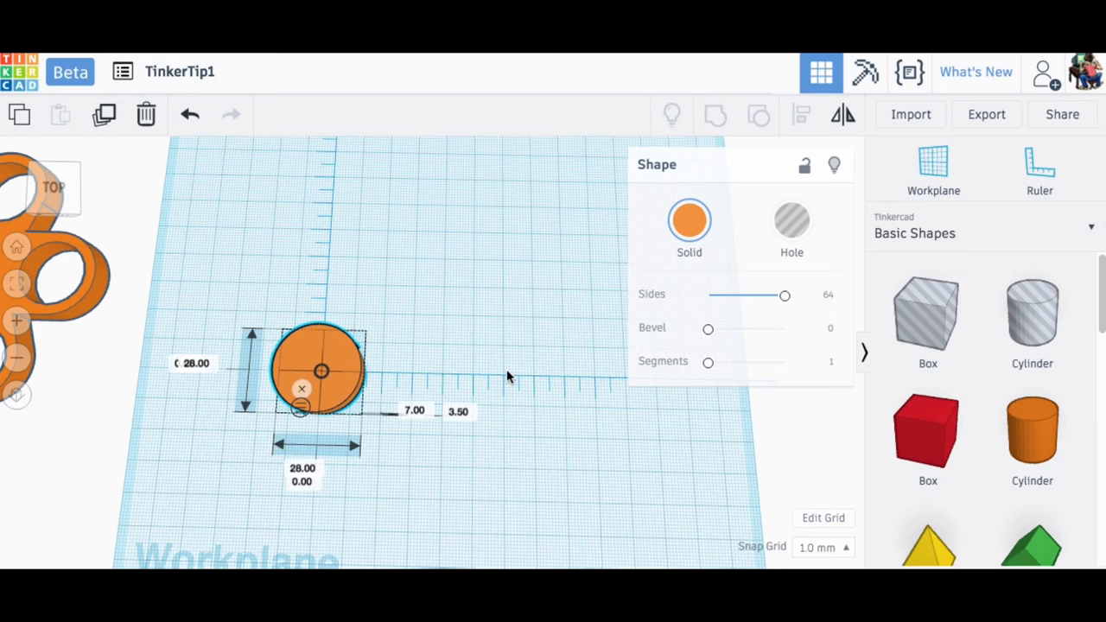
# - Select both solid 28 mm cylinders and drag them up out of the way
pyautogui.click(436, 481)
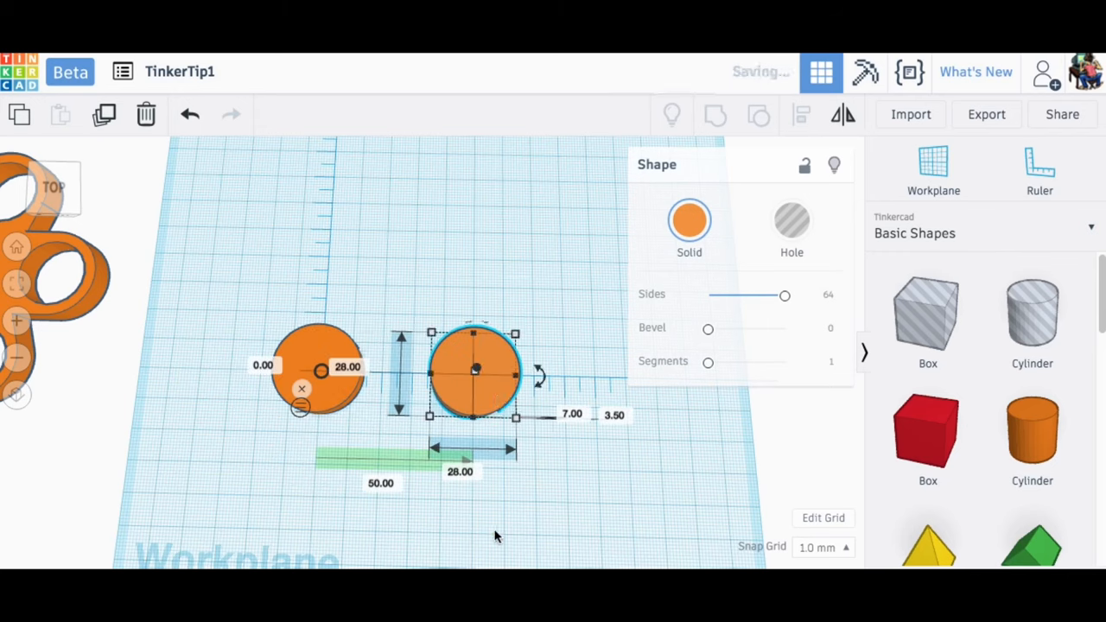
pyautogui.moveTo(300, 417)
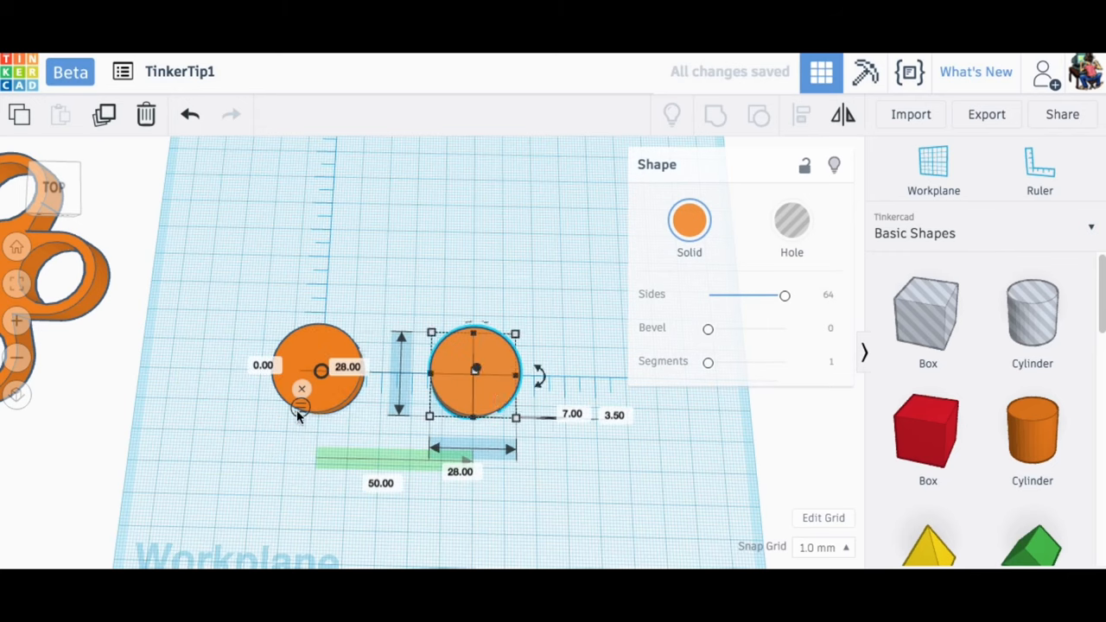
pyautogui.moveTo(291, 480)
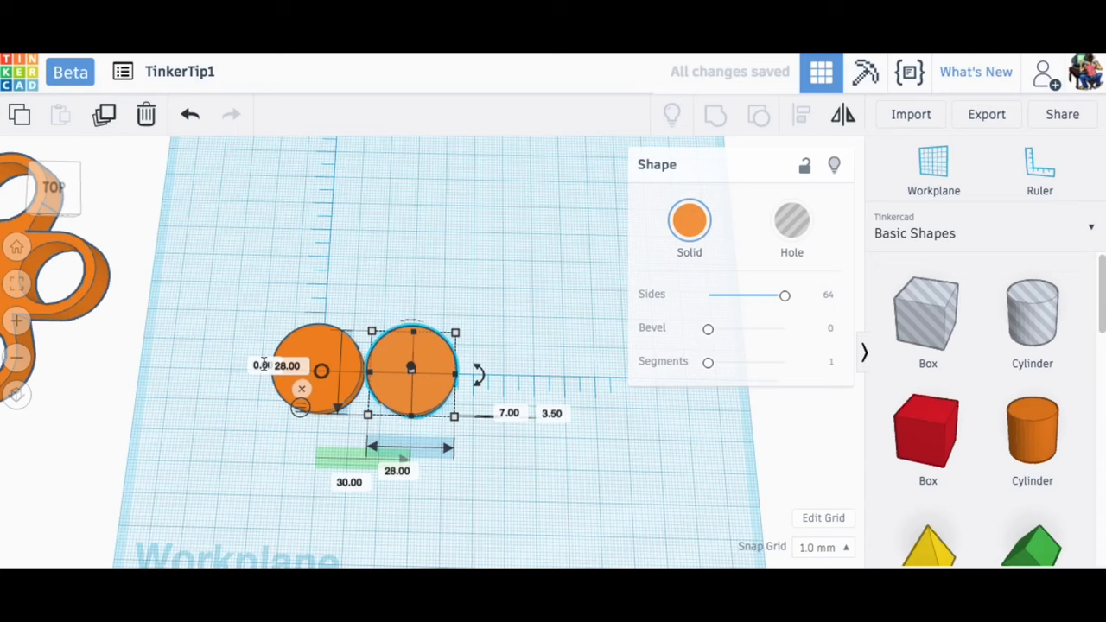
pyautogui.moveTo(423, 376)
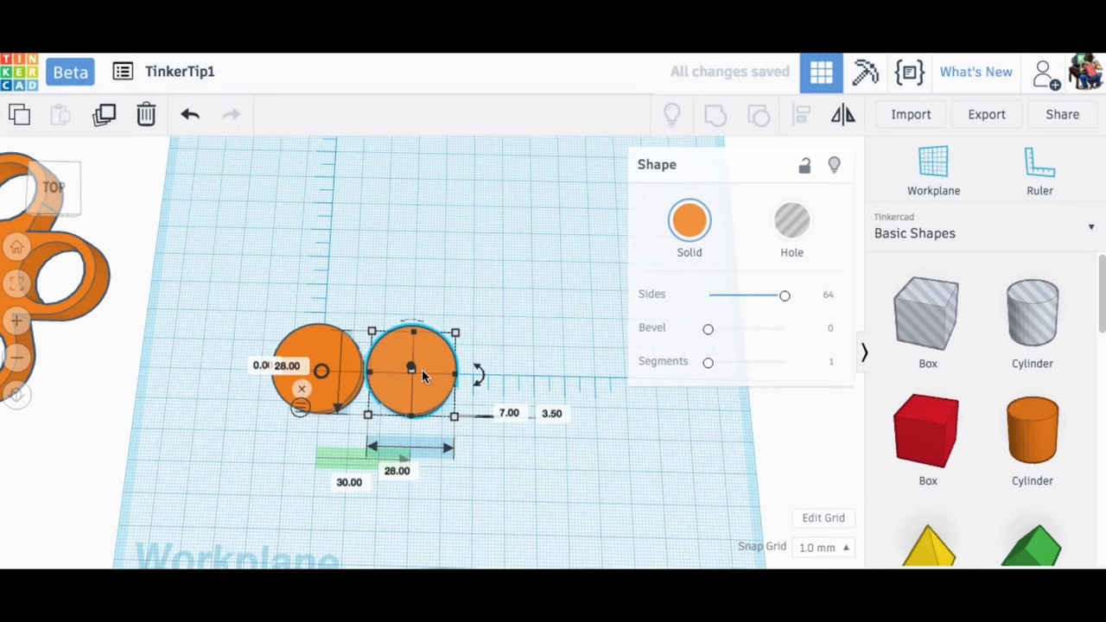
pyautogui.moveTo(281, 340)
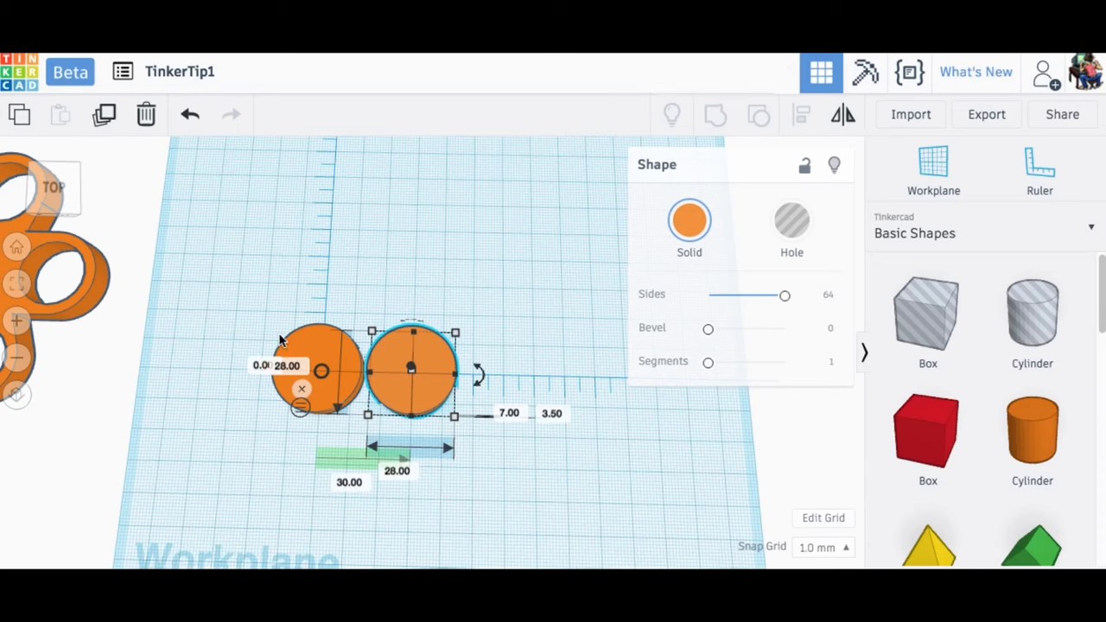
pyautogui.click(483, 429)
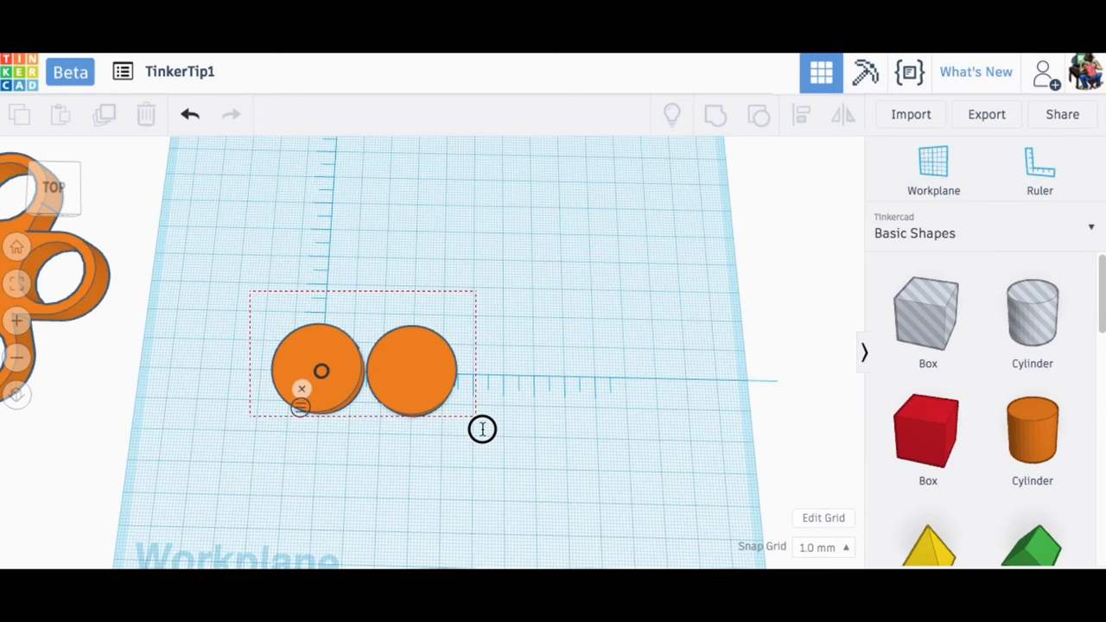
pyautogui.click(715, 115)
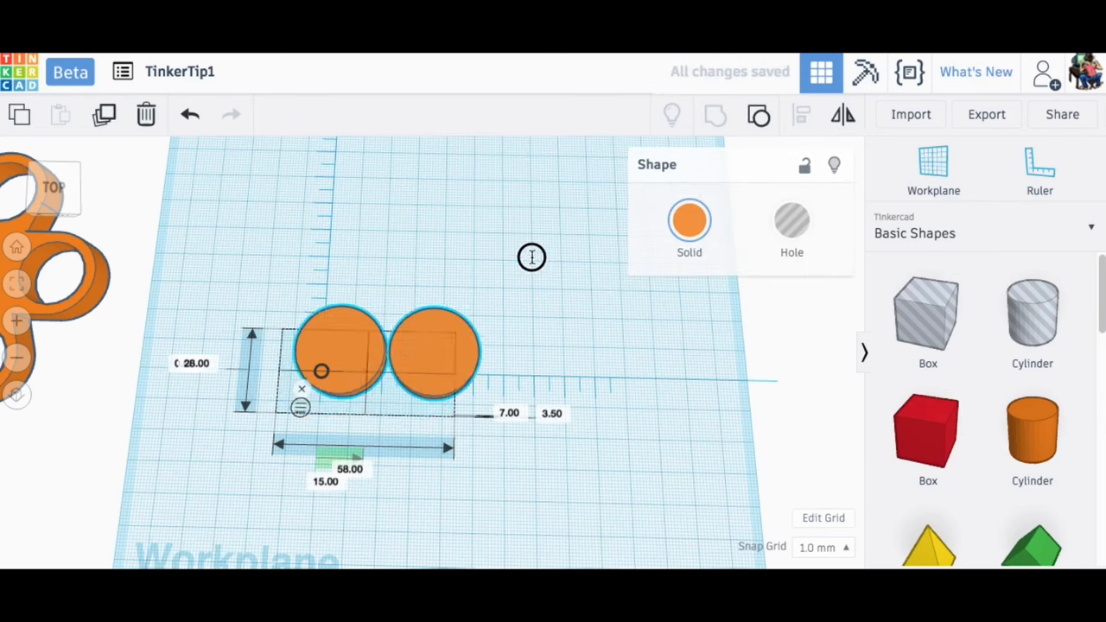
pyautogui.moveTo(384, 353); pyautogui.dragTo(501, 228)
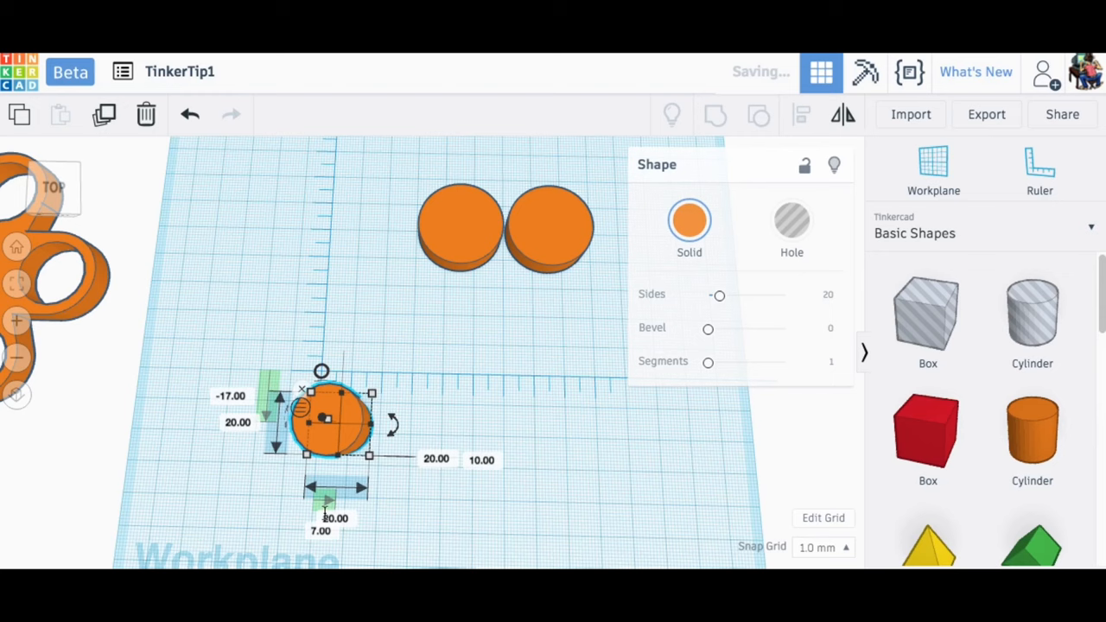
# - Resize the new cylinder to 22.05 mm across and move it onto the ruler origin
pyautogui.click(336, 518)
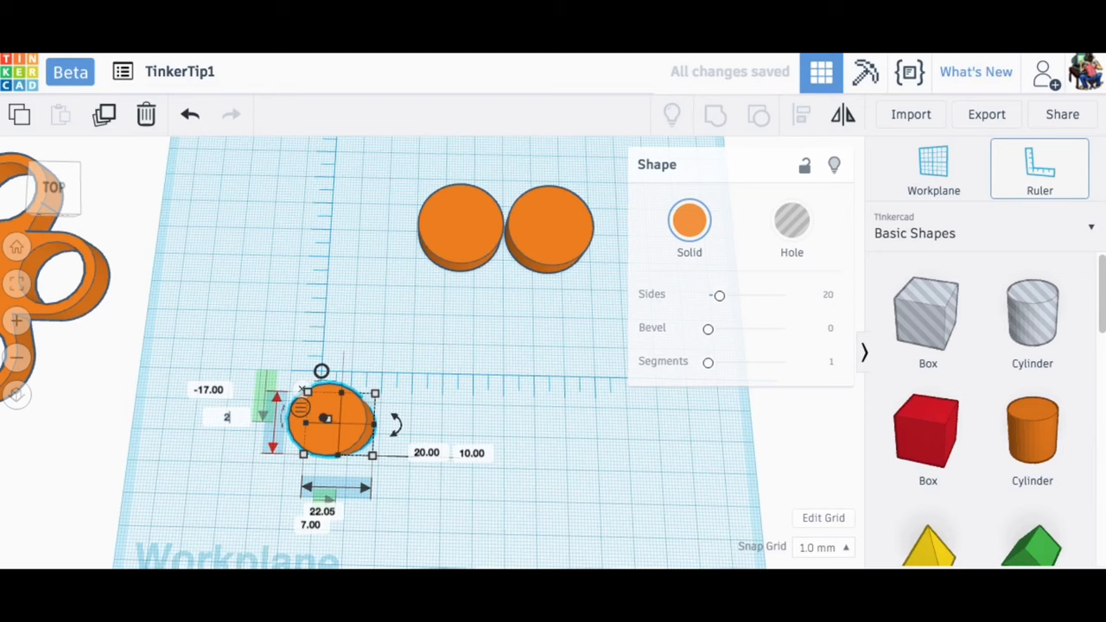
pyautogui.write('22.05')
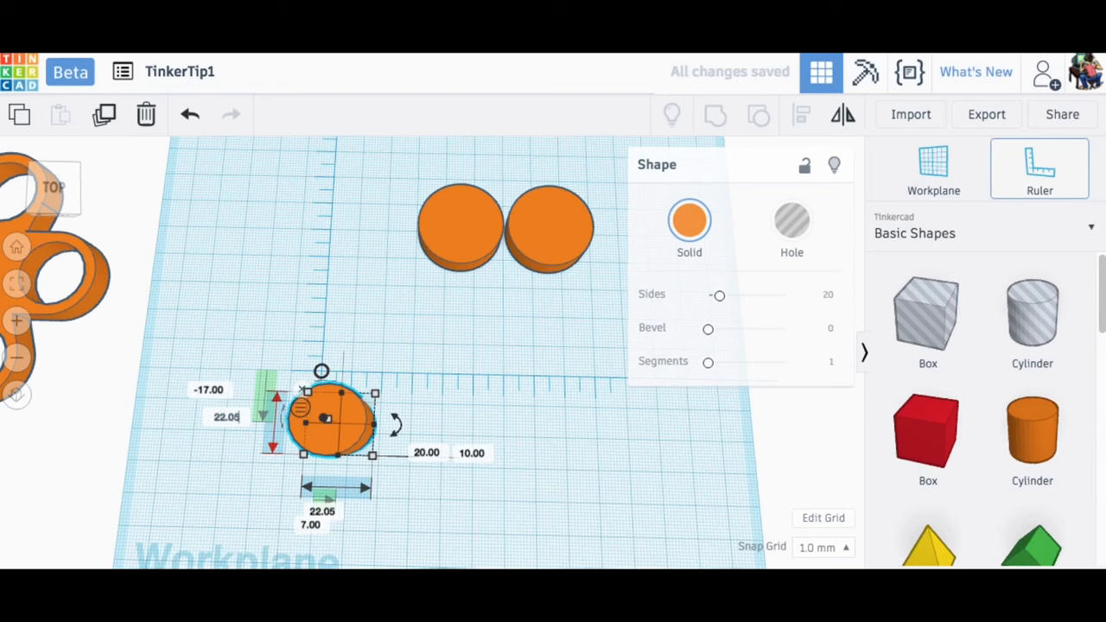
pyautogui.click(426, 456)
pyautogui.write('7')
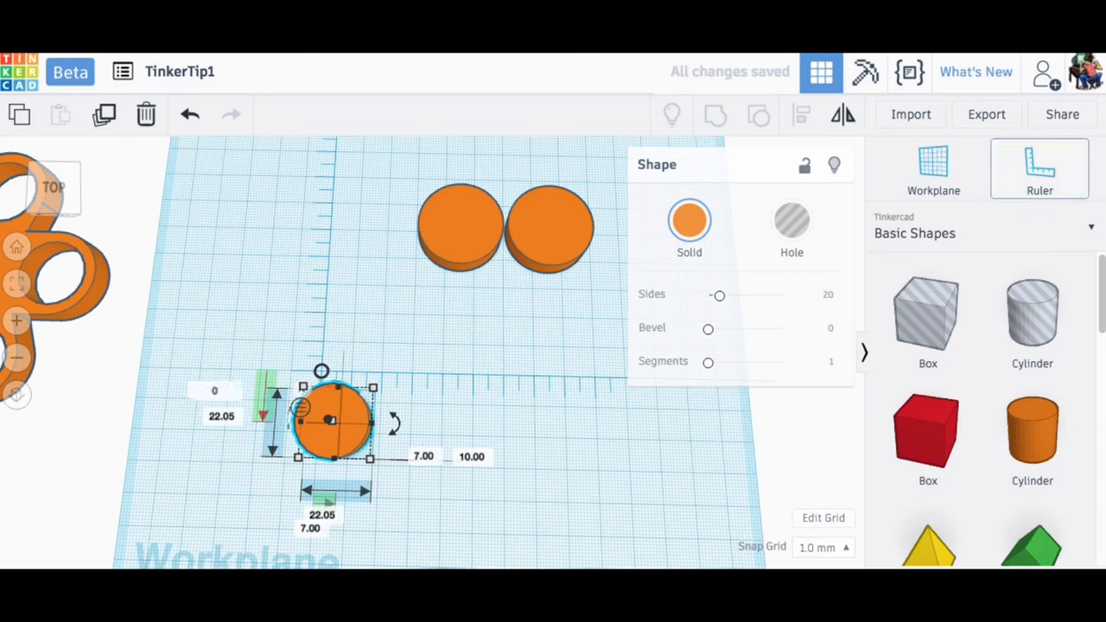
pyautogui.moveTo(333, 424); pyautogui.dragTo(333, 367)
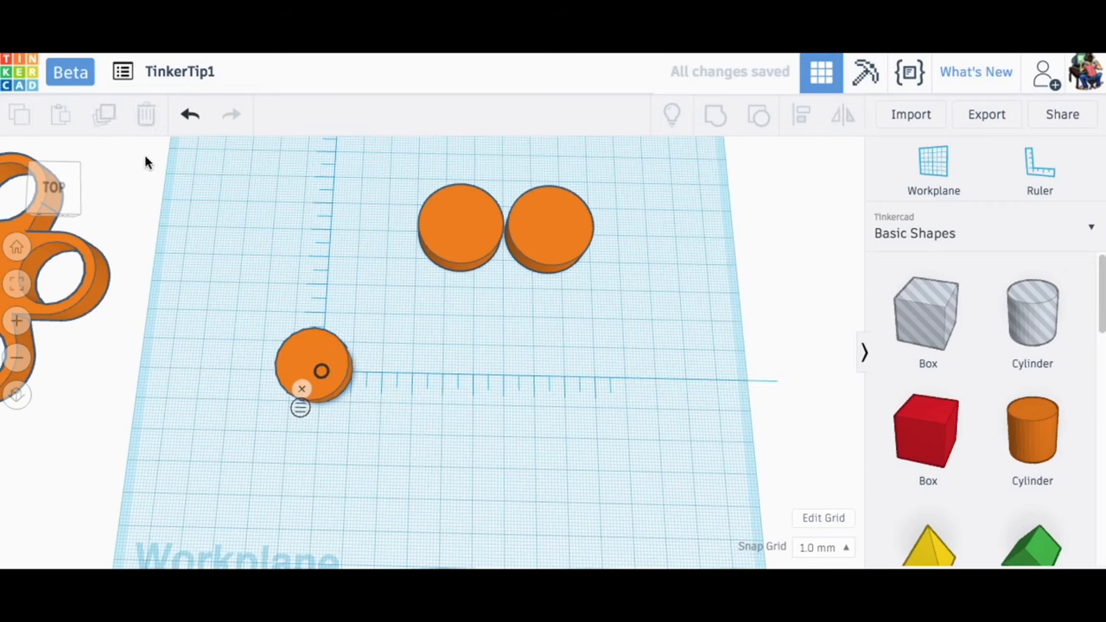
# - Copy the 22.05 mm cylinder 30 mm to the right and group the two holes
pyautogui.click(313, 367)
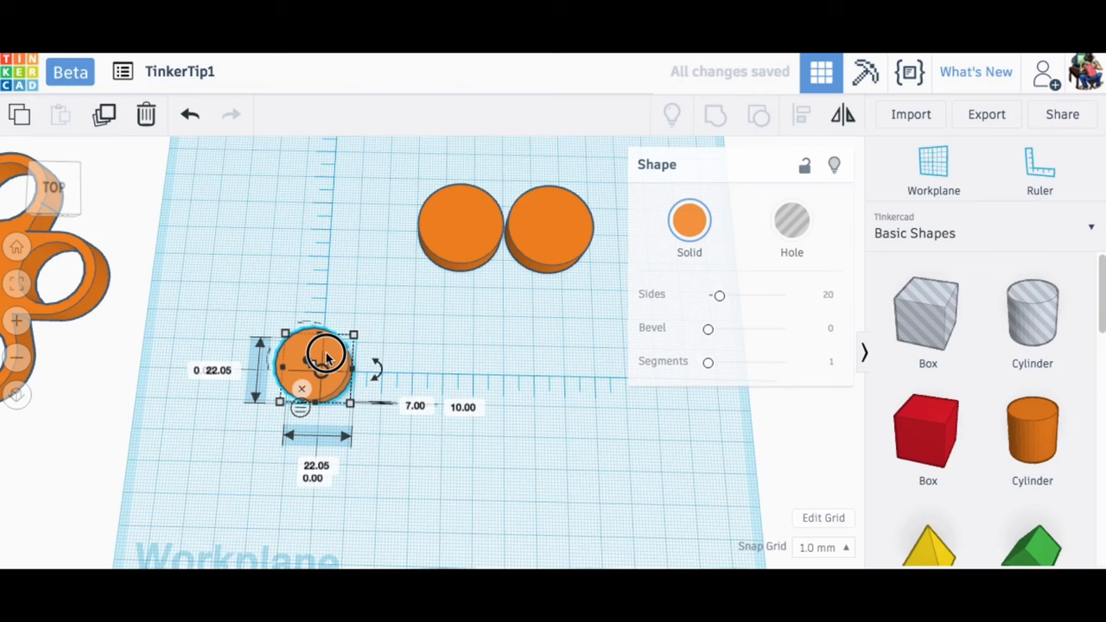
pyautogui.moveTo(324, 363); pyautogui.dragTo(431, 363)
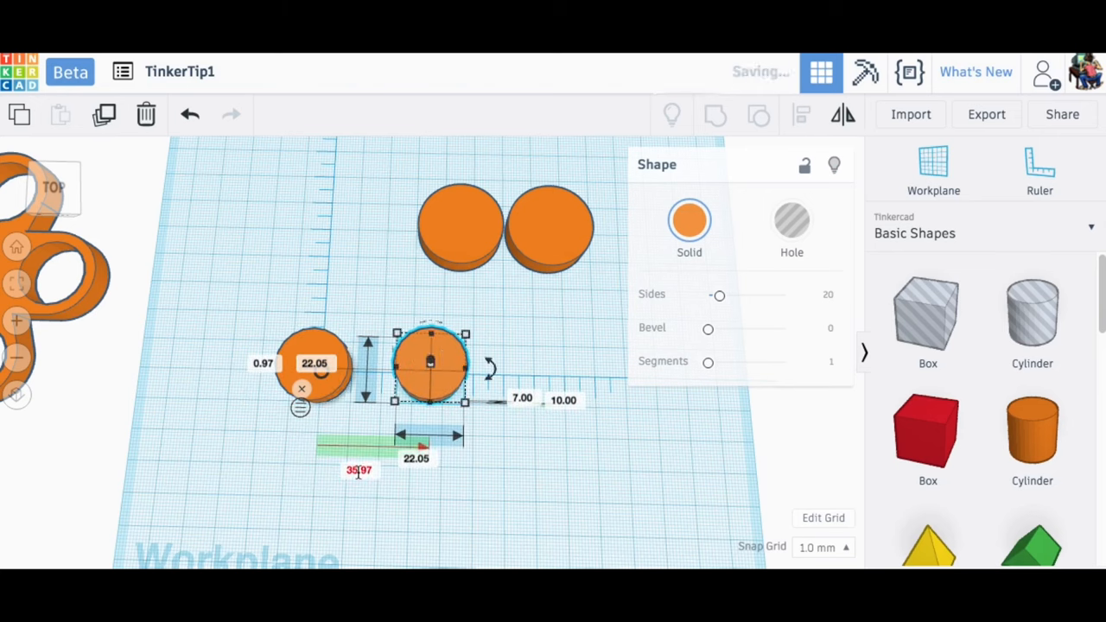
pyautogui.write('30')
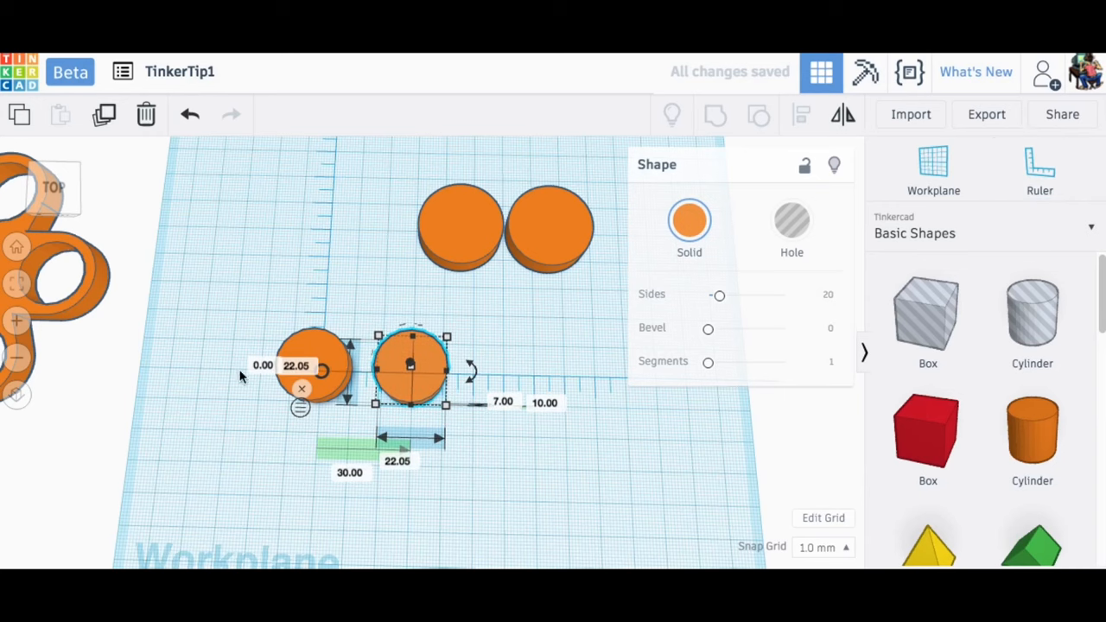
pyautogui.moveTo(359, 446)
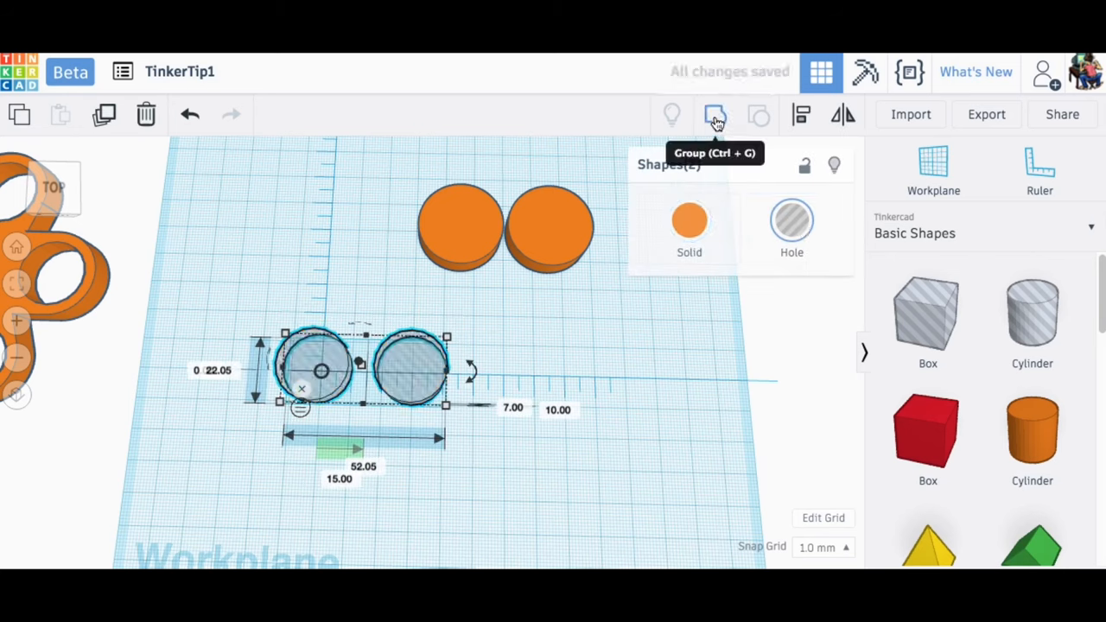
pyautogui.click(715, 115)
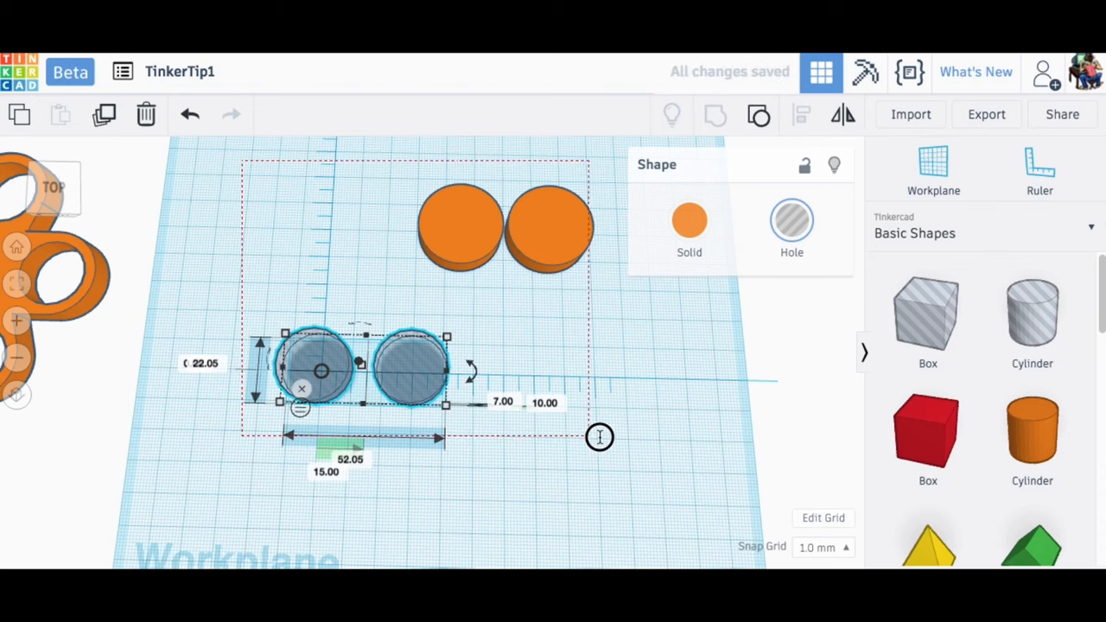
# - Select the grouped 52.05 mm hole pair
pyautogui.click(802, 115)
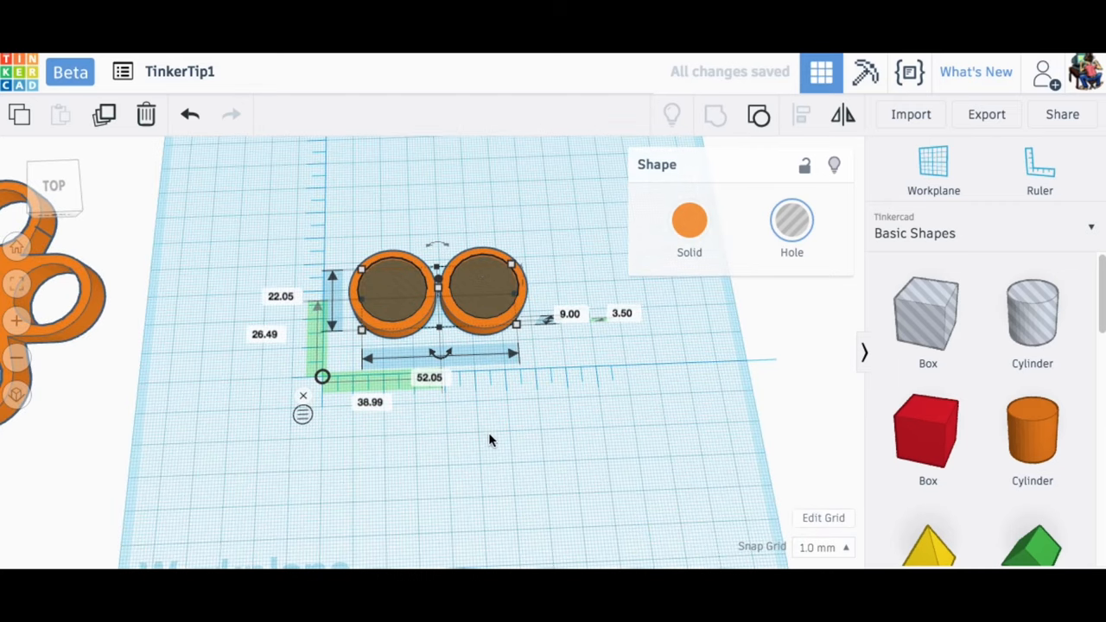
# - Select the hole group and solid cylinders that make up the arm
pyautogui.click(928, 428)
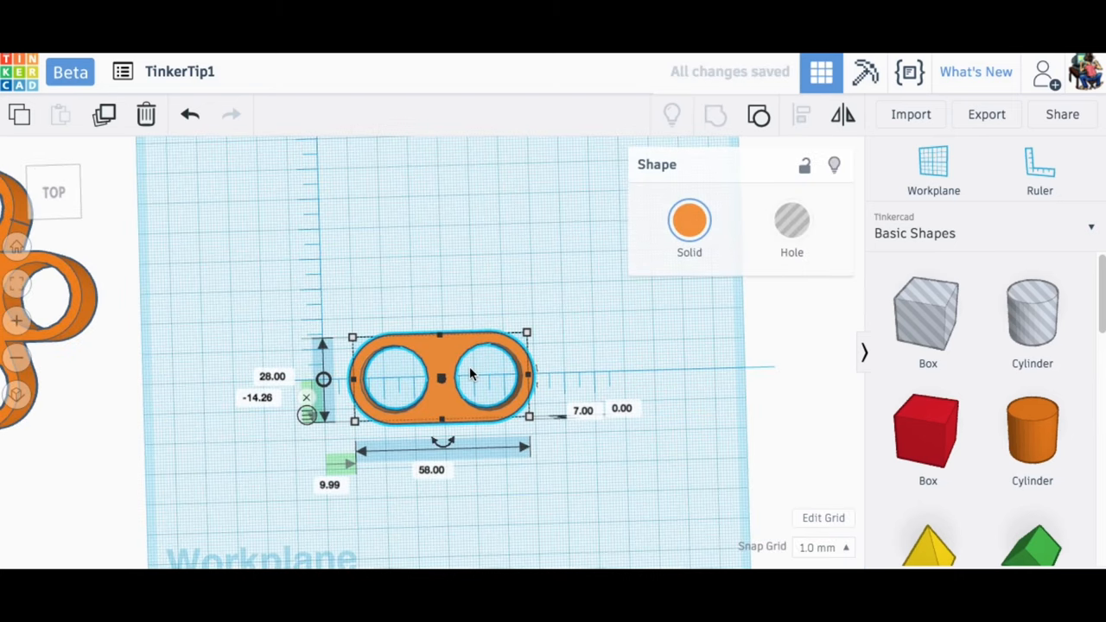
pyautogui.moveTo(69, 312)
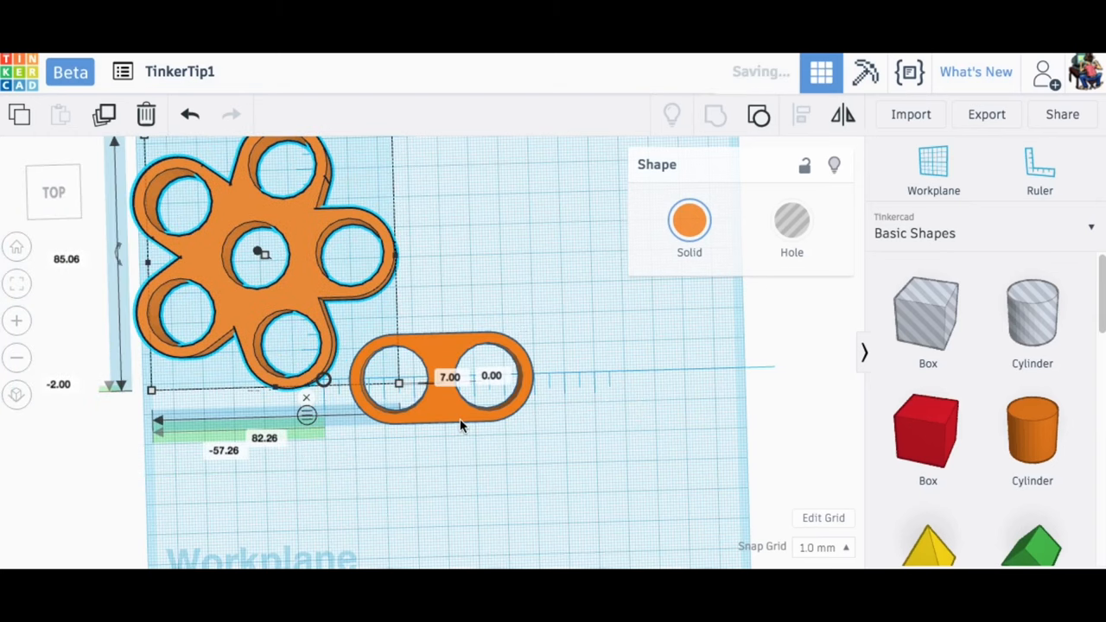
pyautogui.click(581, 442)
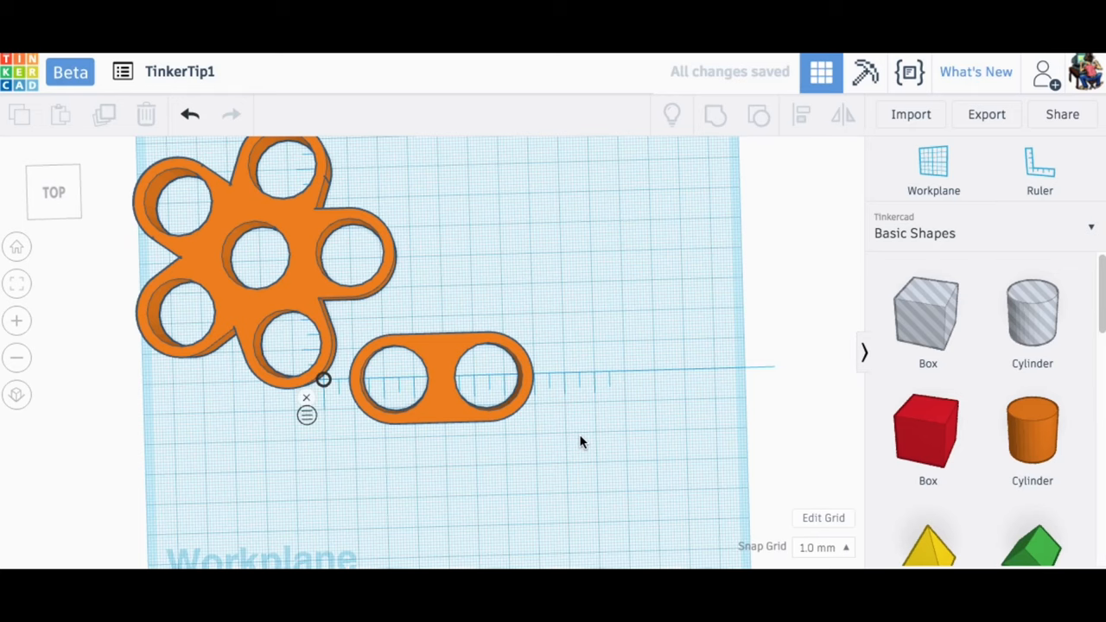
pyautogui.moveTo(308, 416)
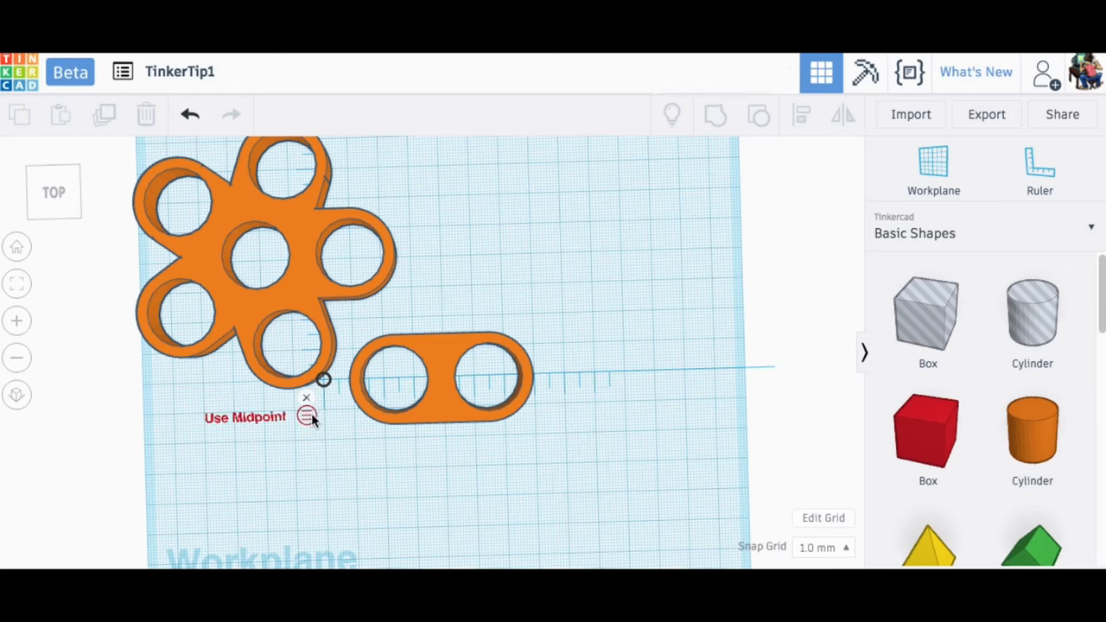
pyautogui.click(1040, 168)
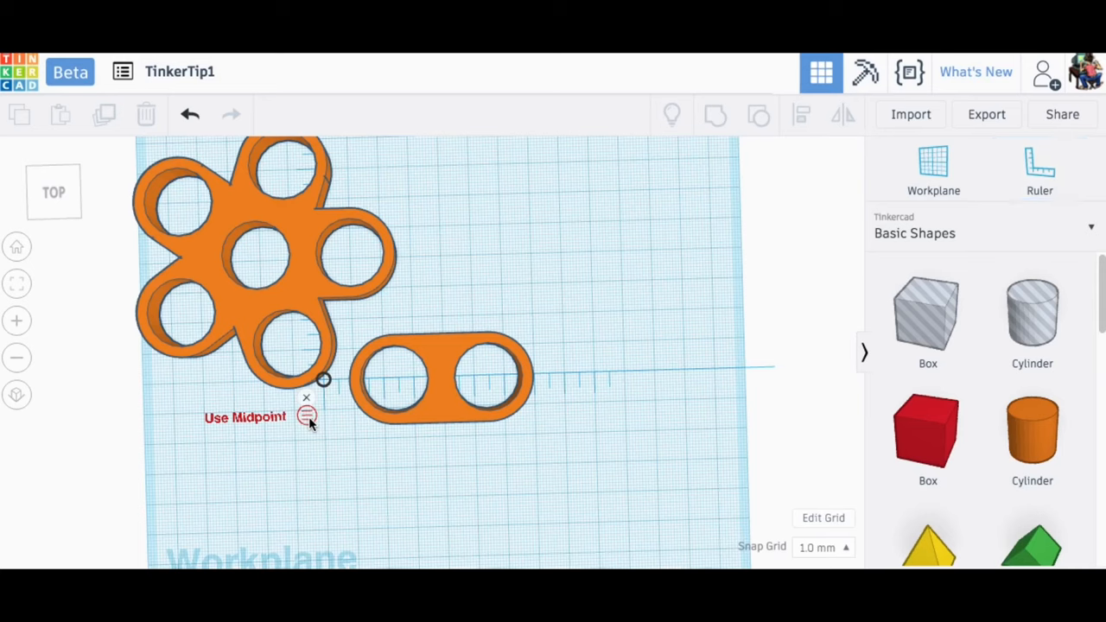
pyautogui.moveTo(315, 242)
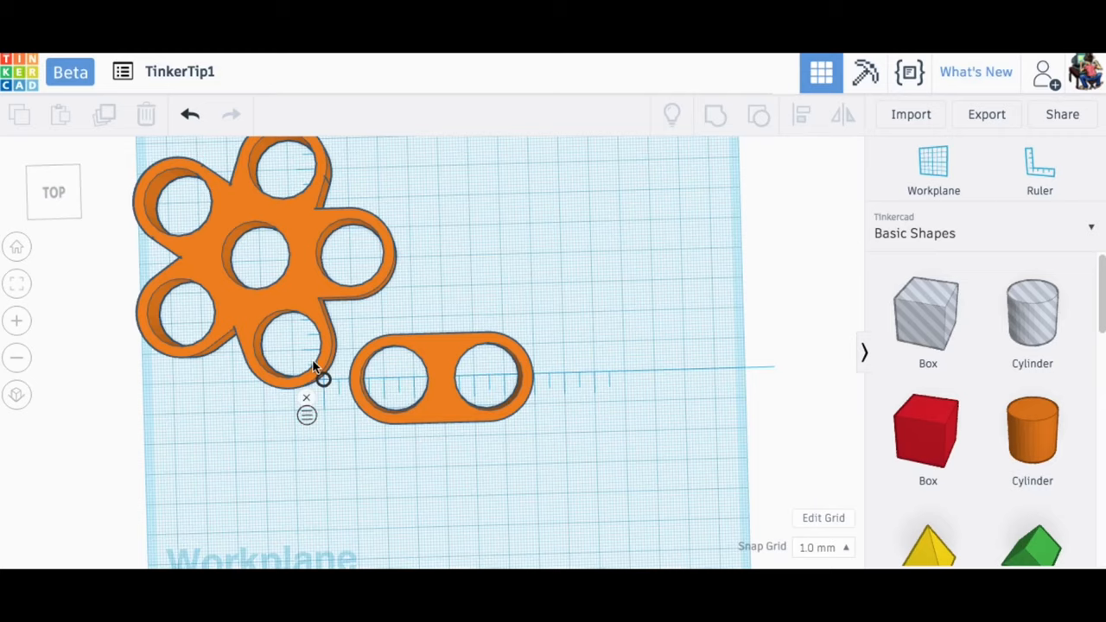
pyautogui.moveTo(627, 290)
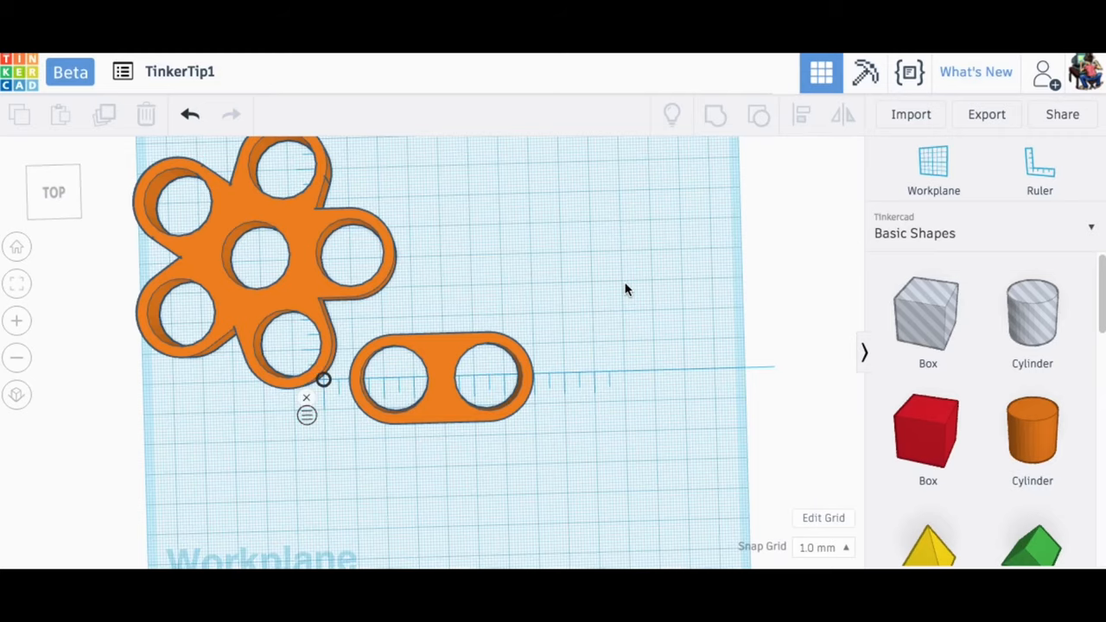